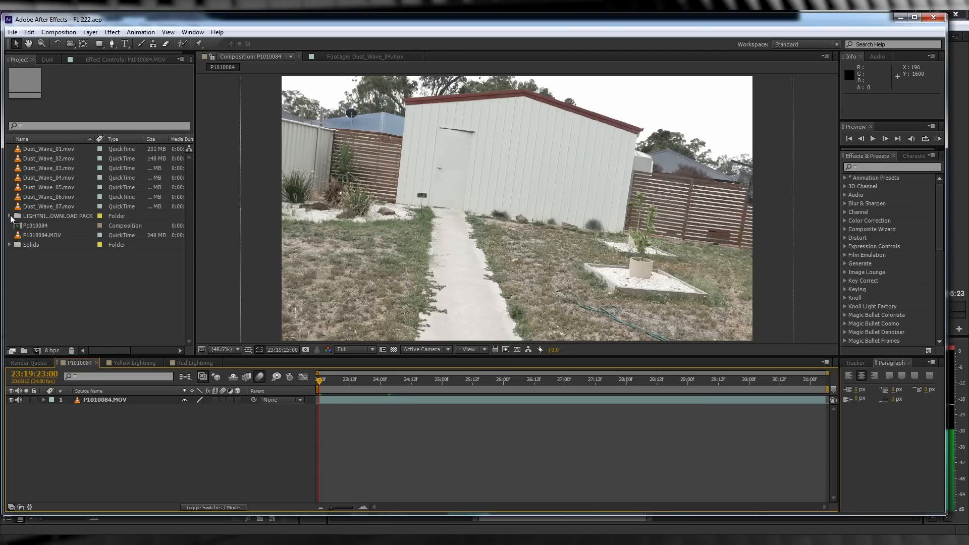
# Open the Yellow Lightning composition from the LIGHTNING DOWNLOAD PACK folder
pyautogui.click(10, 216)
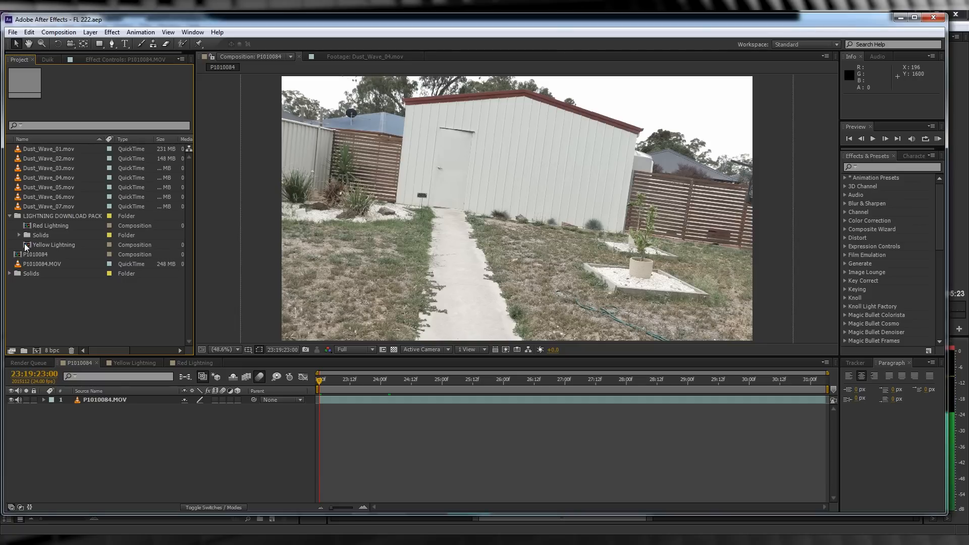
pyautogui.doubleClick(54, 242)
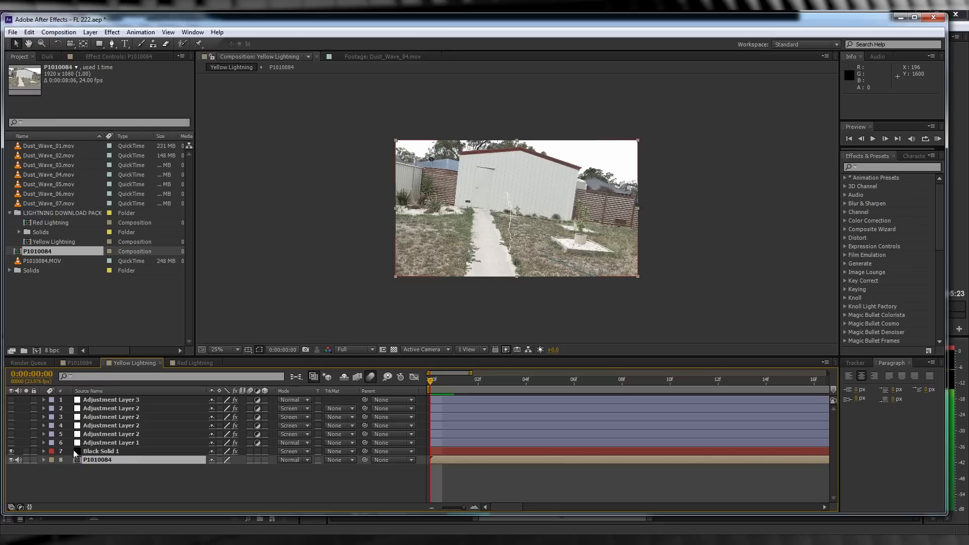
# Select Black Solid 1 and review the Advanced Lightning keyframes along the timeline
pyautogui.click(101, 452)
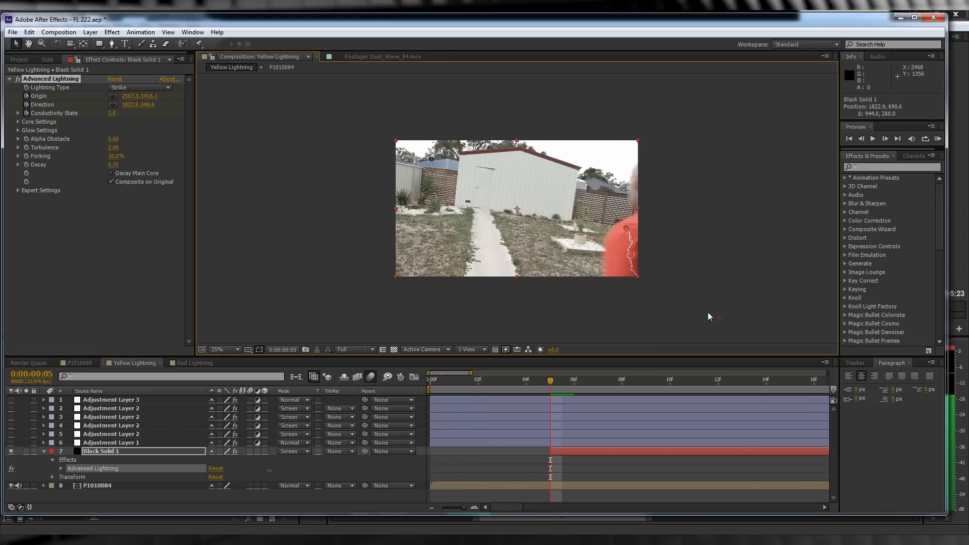
pyautogui.click(717, 381)
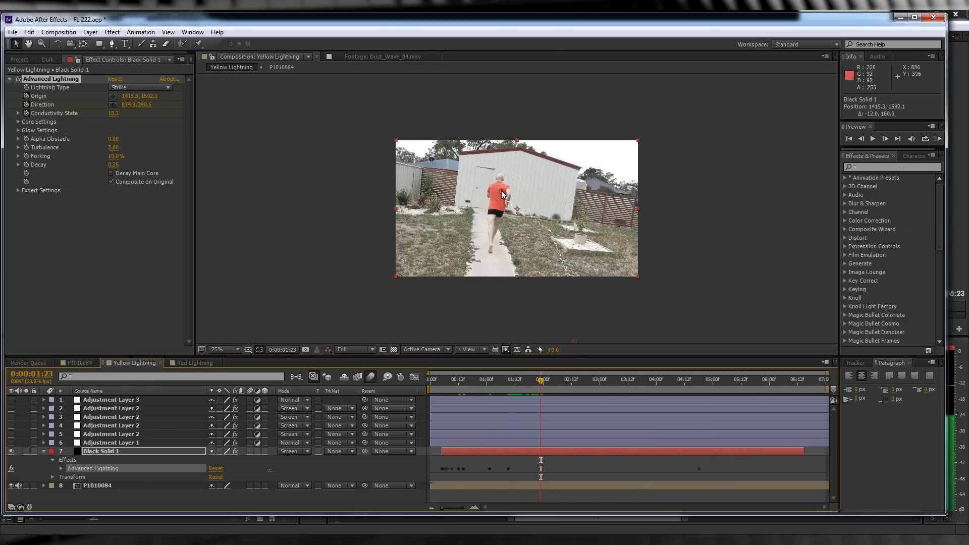
pyautogui.click(635, 379)
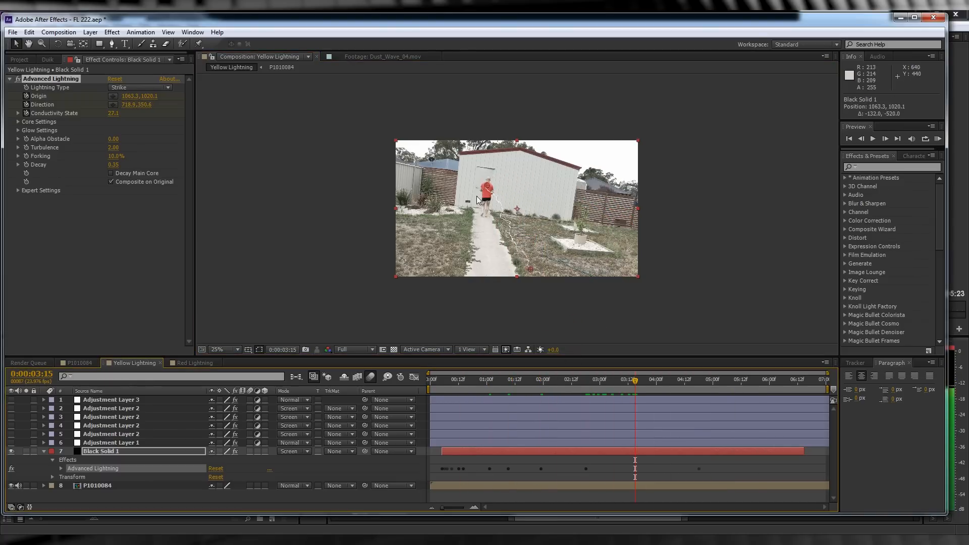
pyautogui.click(688, 380)
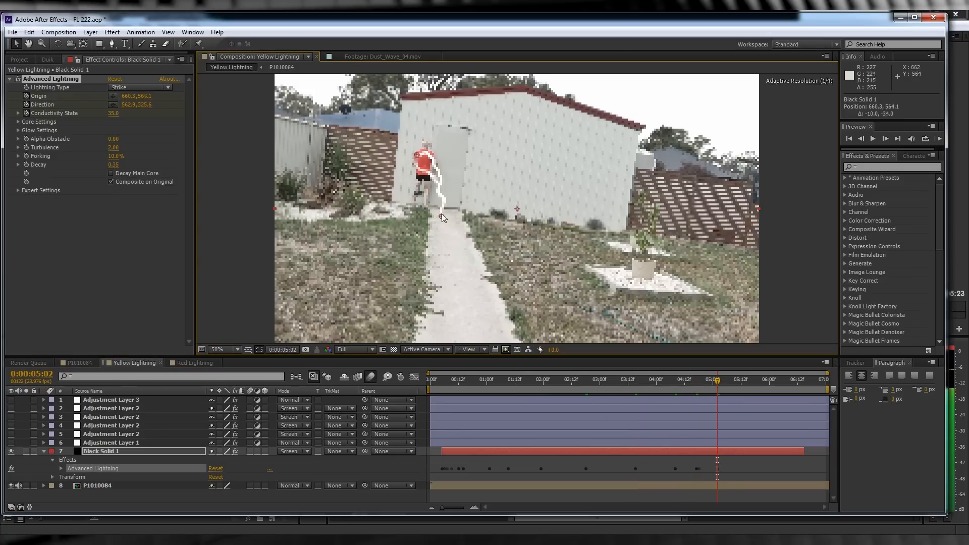
pyautogui.click(789, 379)
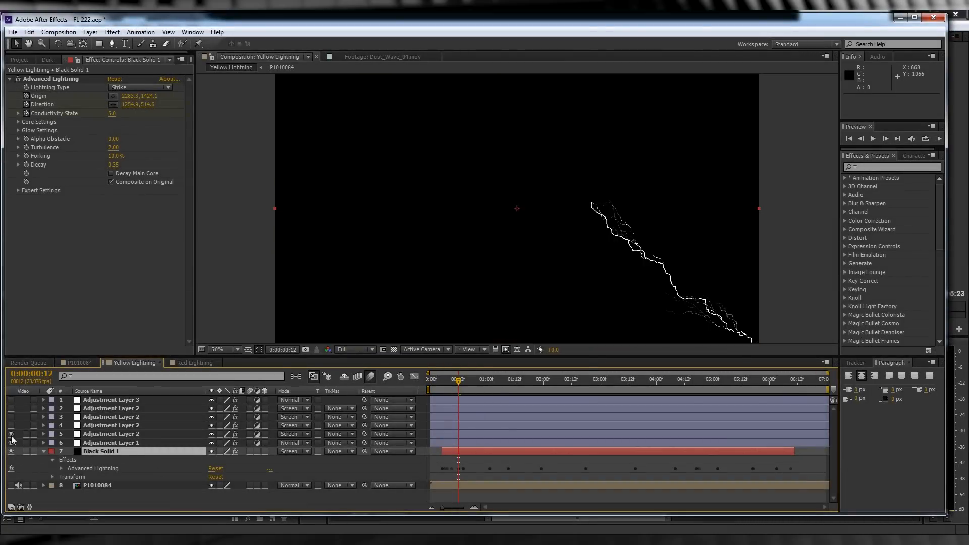
# Turn on the glow adjustment layers and lower the viewer preview resolution
pyautogui.click(353, 349)
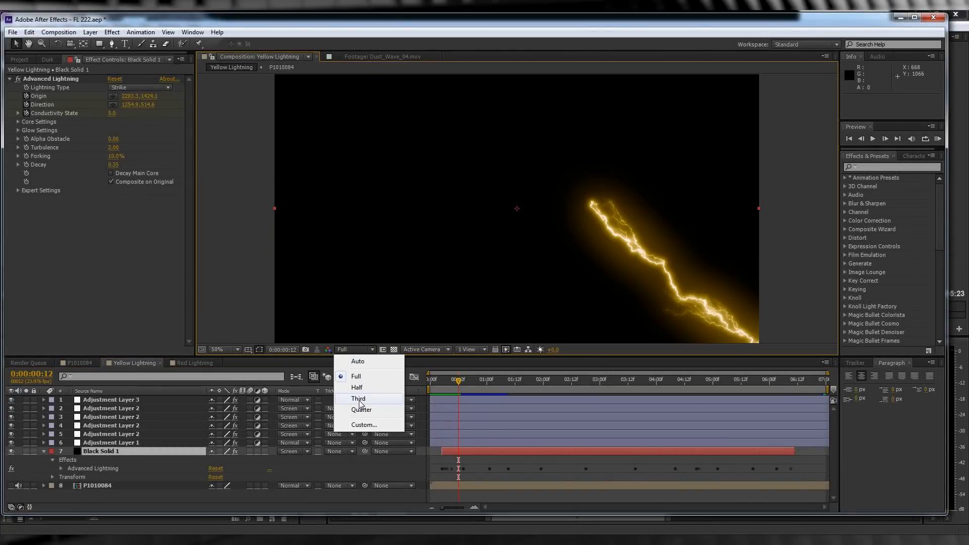
pyautogui.click(362, 409)
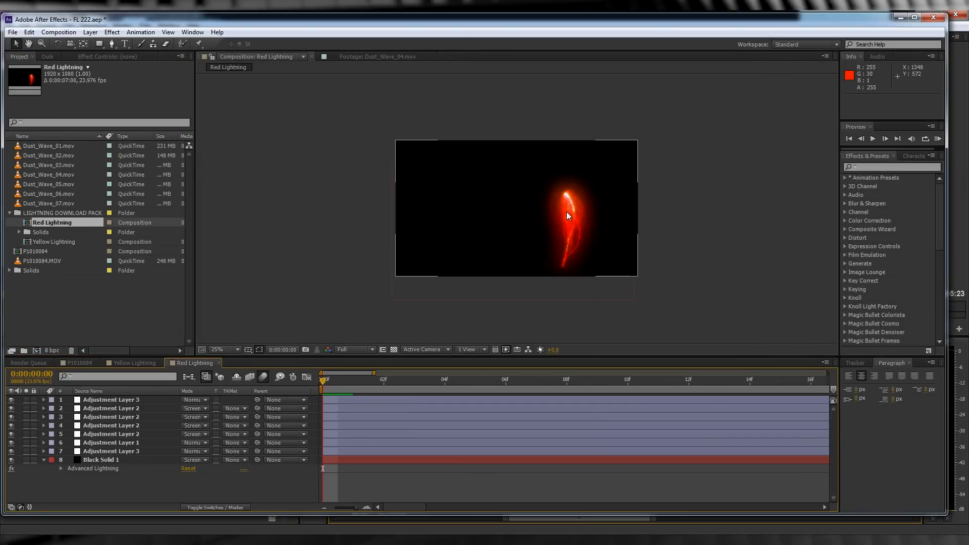
# Scrub through the Red Lightning animation before placing both lightning comps over the footage
pyautogui.click(225, 350)
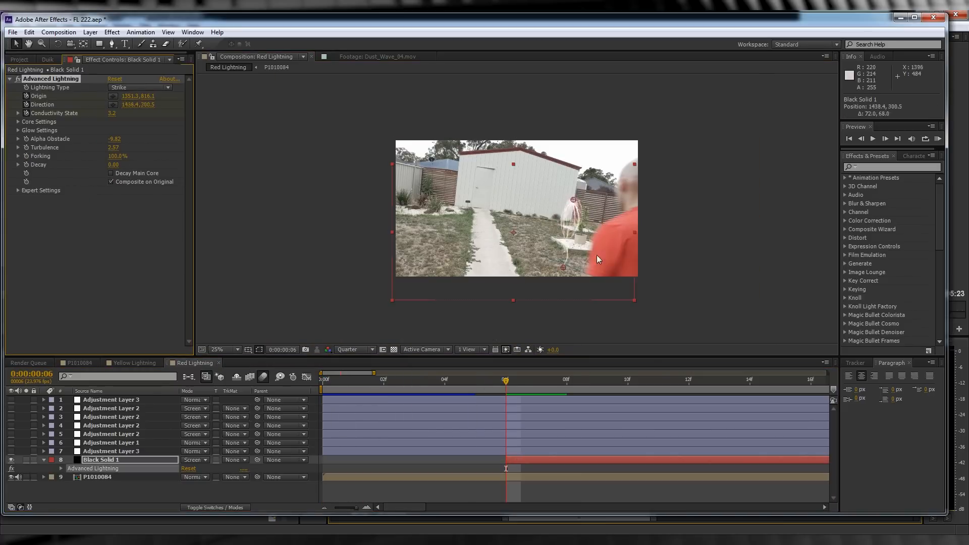
pyautogui.moveTo(506, 379); pyautogui.dragTo(433, 380)
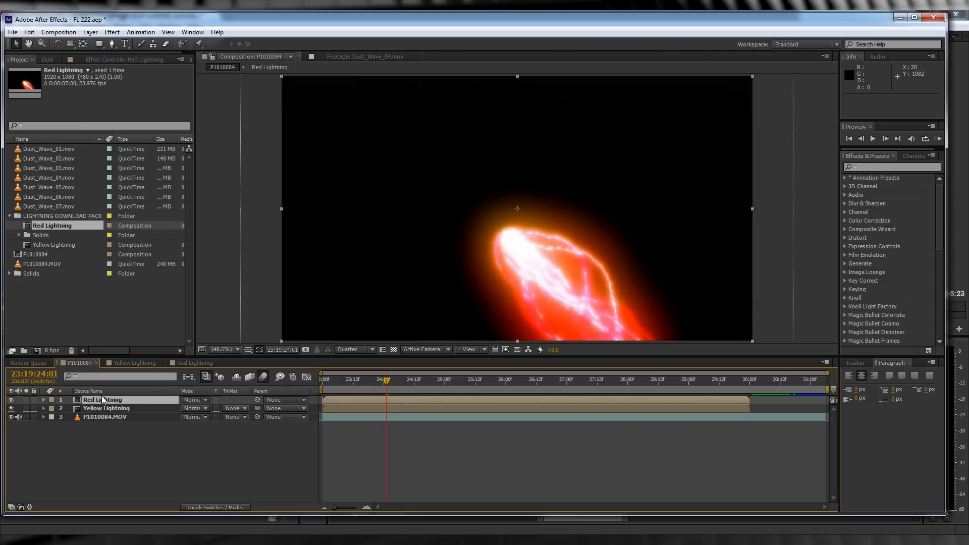
# Duplicate the Red Lightning layer and set the copy's blend mode to Lighten
pyautogui.click(195, 400)
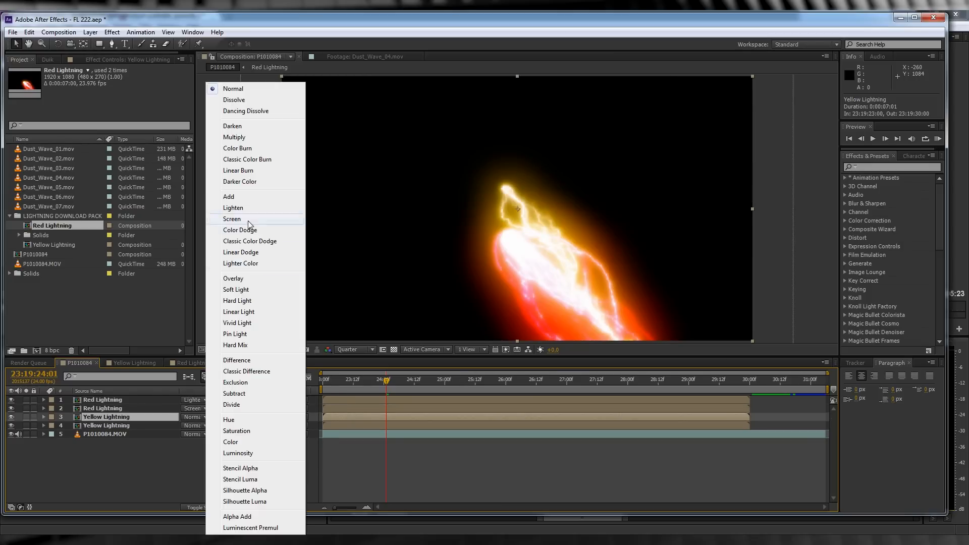
pyautogui.click(233, 219)
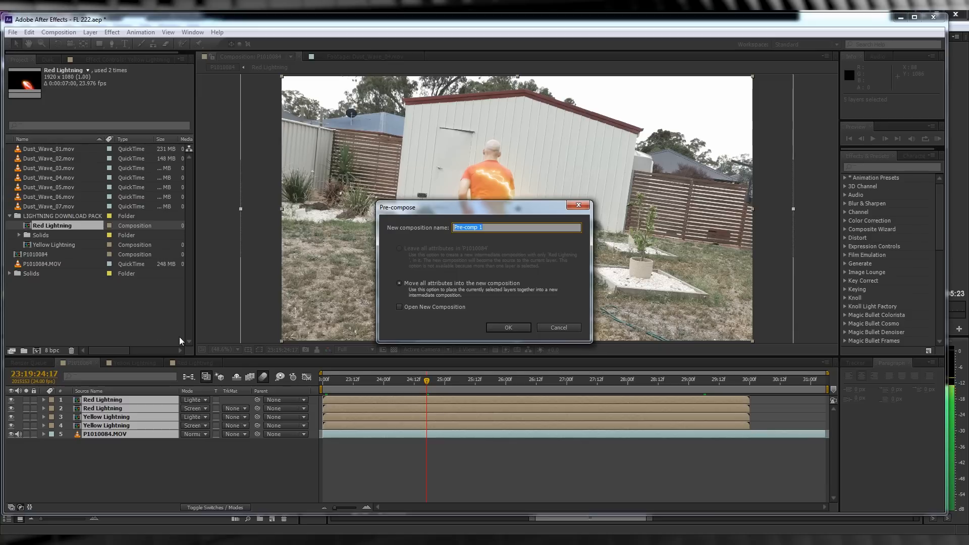
# Pre-compose the lightning layers into a composition named FLASH
pyautogui.write('FLASH')
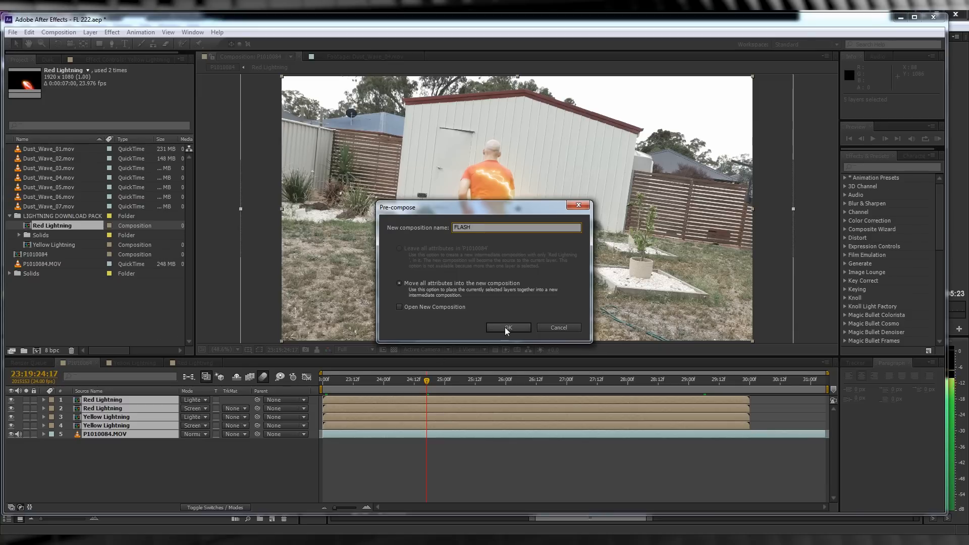
pyautogui.click(507, 329)
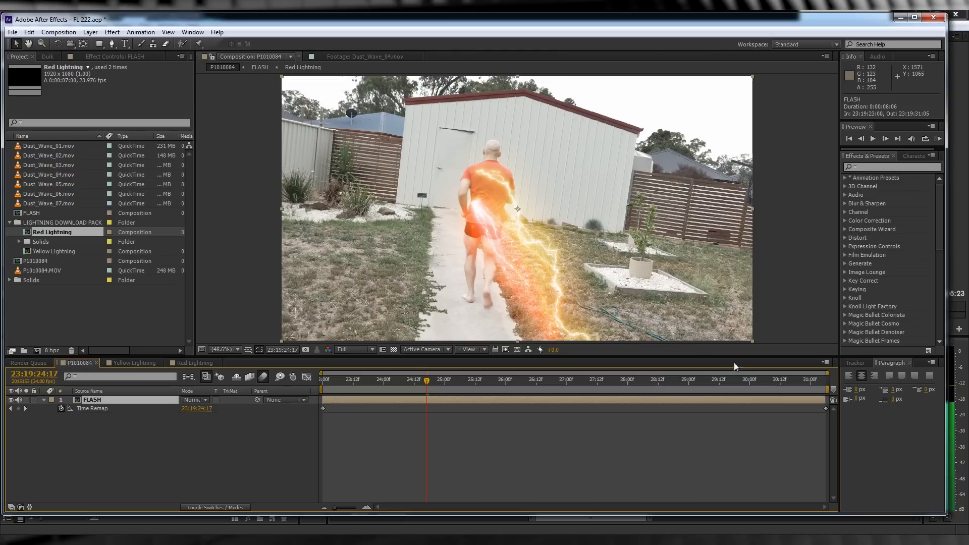
# Add time remap keyframes to the FLASH layer to change its speed
pyautogui.click(444, 411)
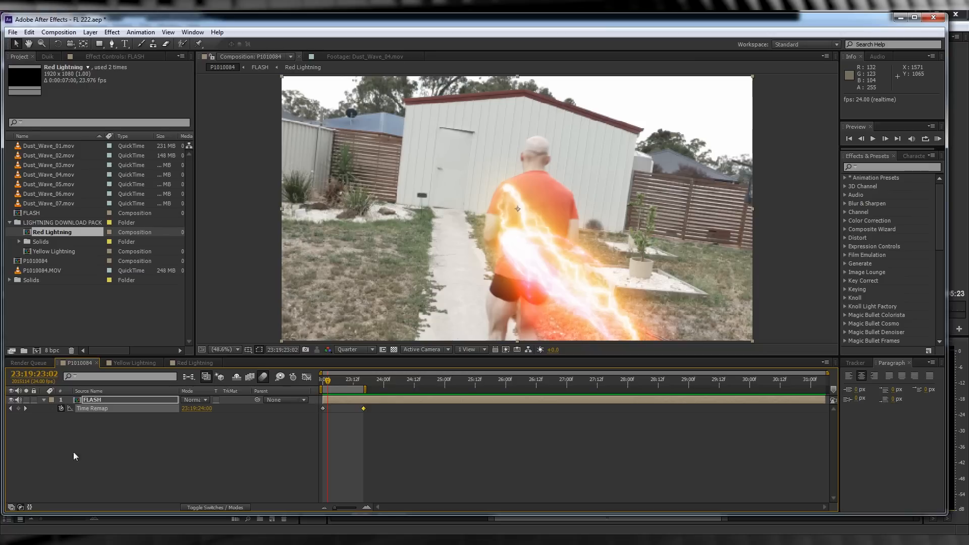
pyautogui.click(890, 167)
pyautogui.write('force')
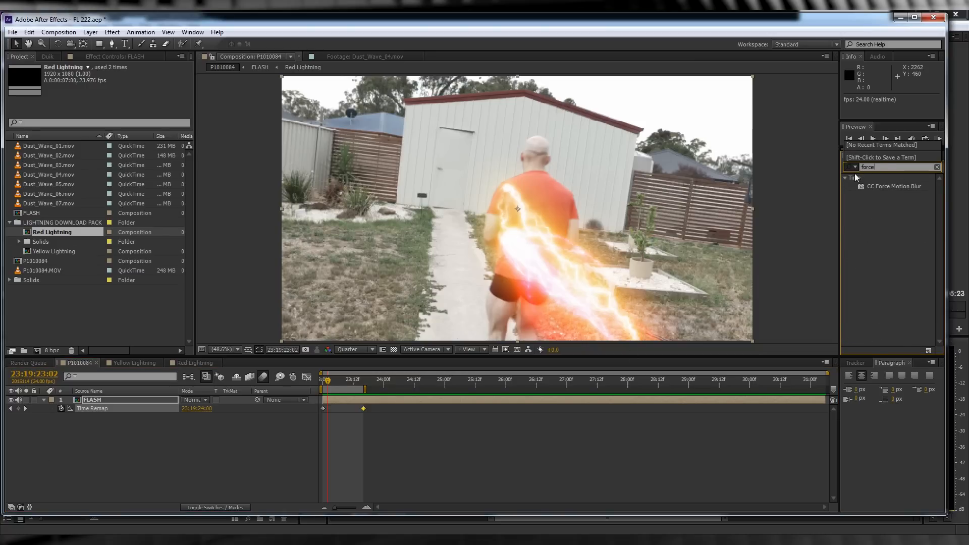
# Apply CC Force Motion Blur to the FLASH layer so its trail smears
pyautogui.doubleClick(93, 400)
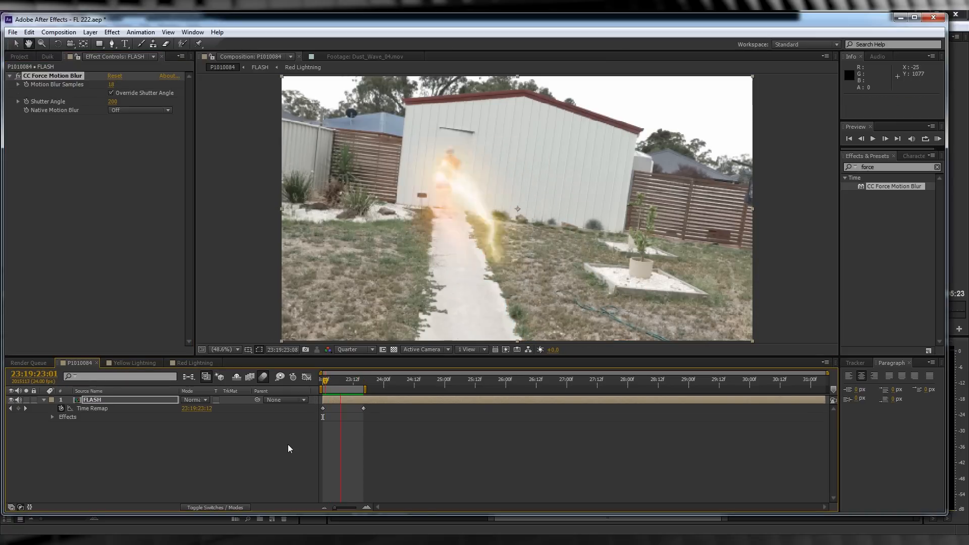
pyautogui.click(19, 56)
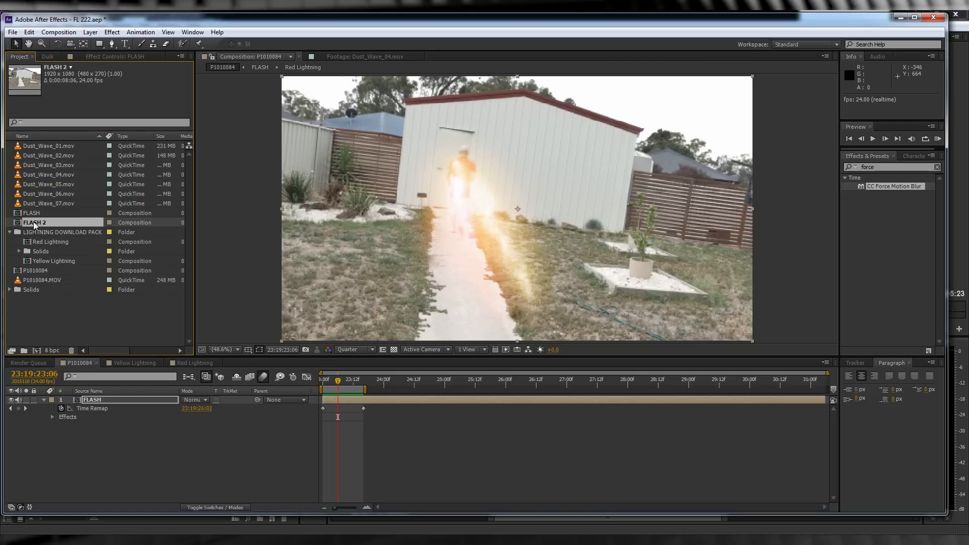
# Add the FLASH 2 composition above FLASH and enable time remapping on it
pyautogui.click(31, 213)
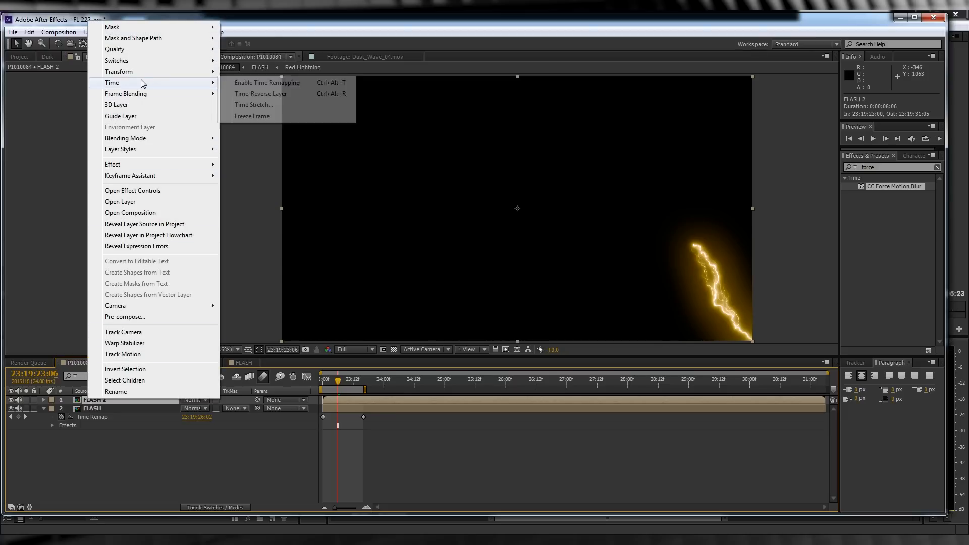
pyautogui.moveTo(266, 85)
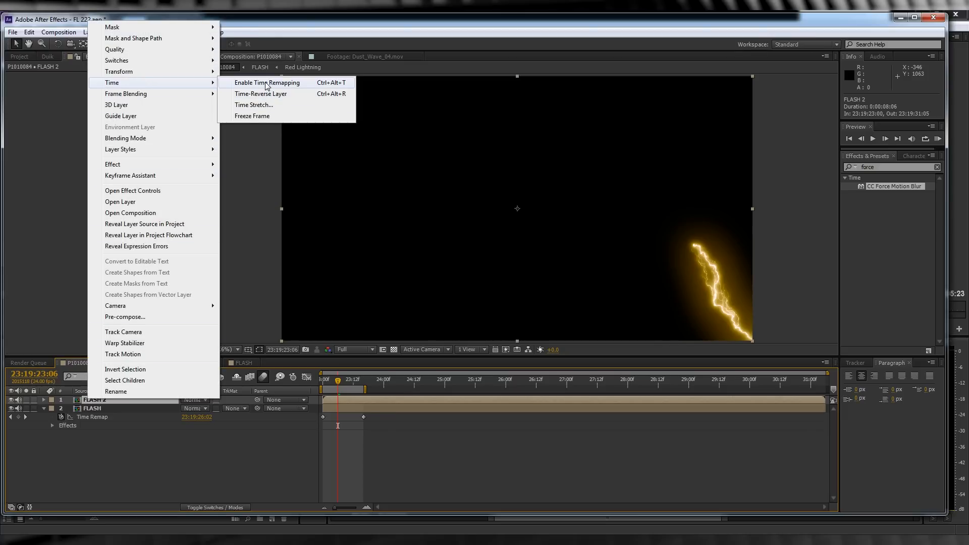
pyautogui.click(266, 81)
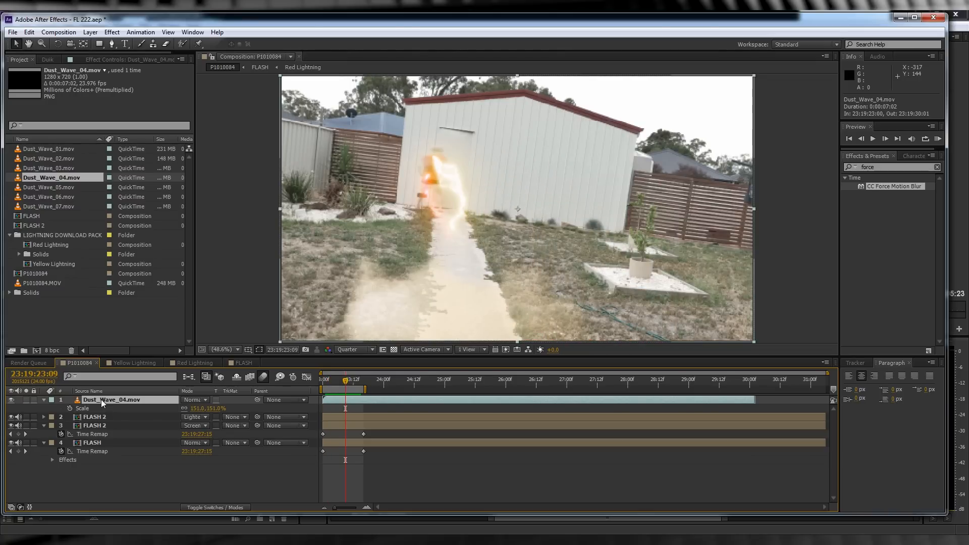
# Select the Dust_Wave_04 footage layer to enlarge its scale over the shot
pyautogui.click(194, 399)
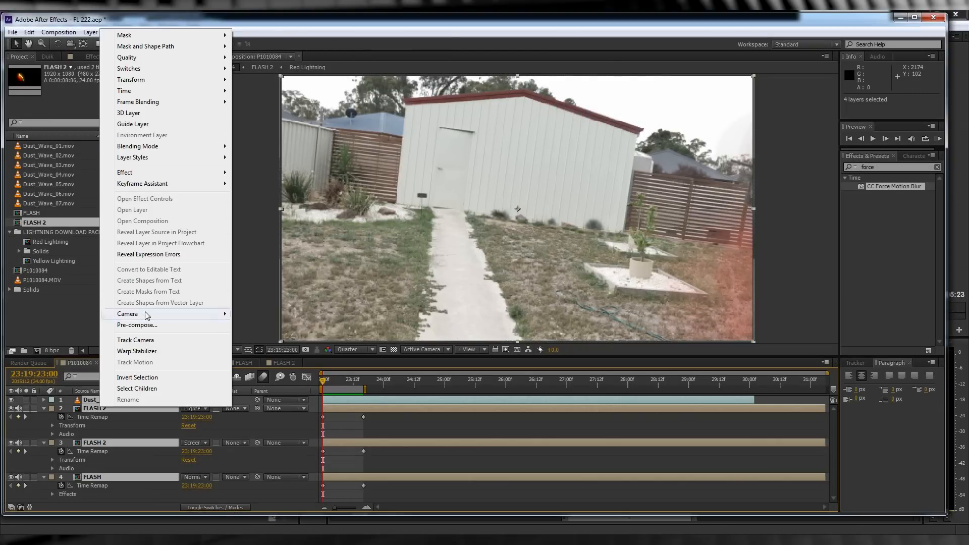
# Pre-compose all the shot's layers into a new composition named FINAL
pyautogui.click(137, 325)
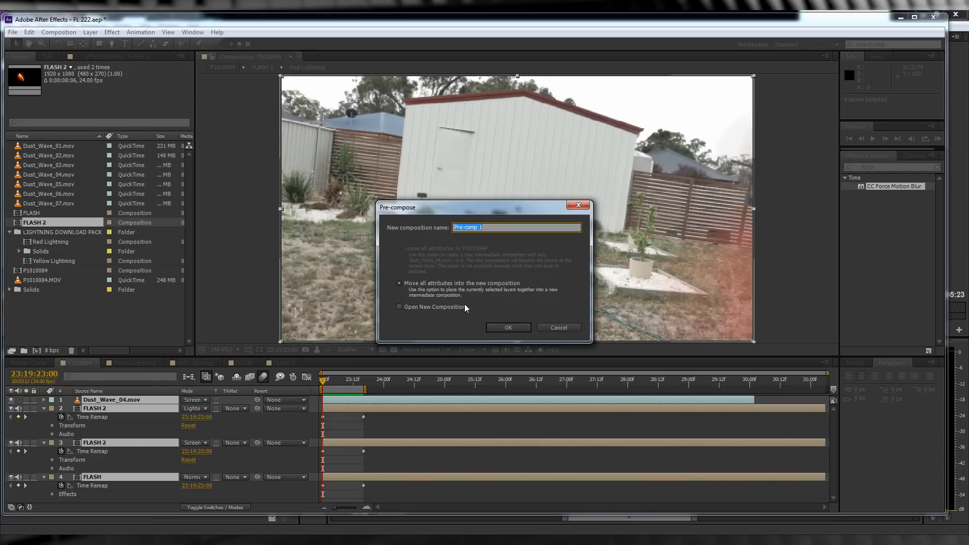
pyautogui.write('FINAL')
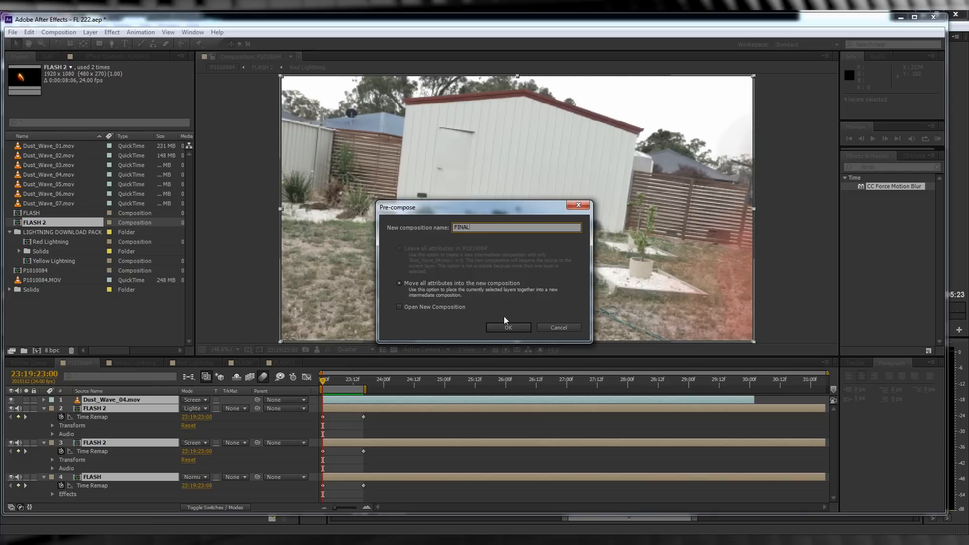
pyautogui.click(508, 327)
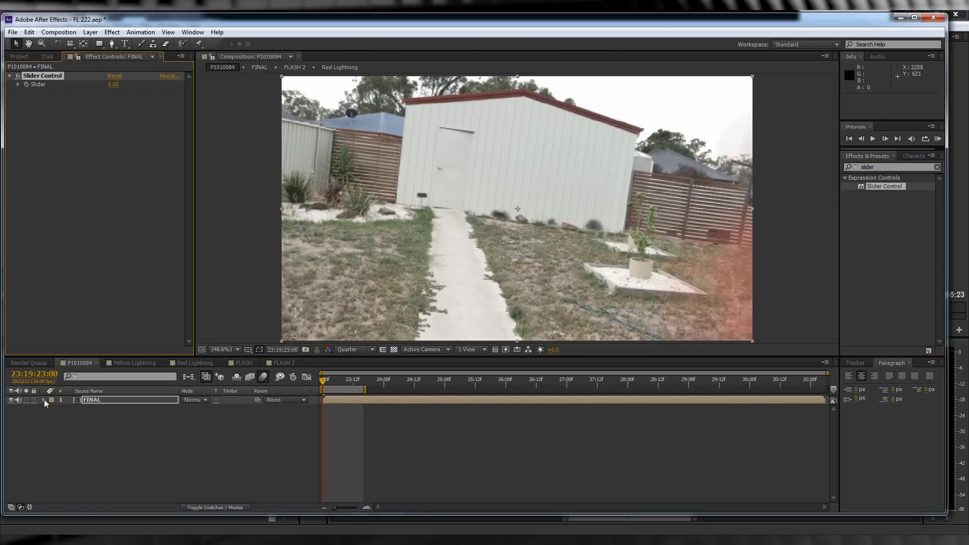
# Give FINAL's Position the expression wiggle(10,effect("Slider Control")("Slider"))
pyautogui.click(43, 400)
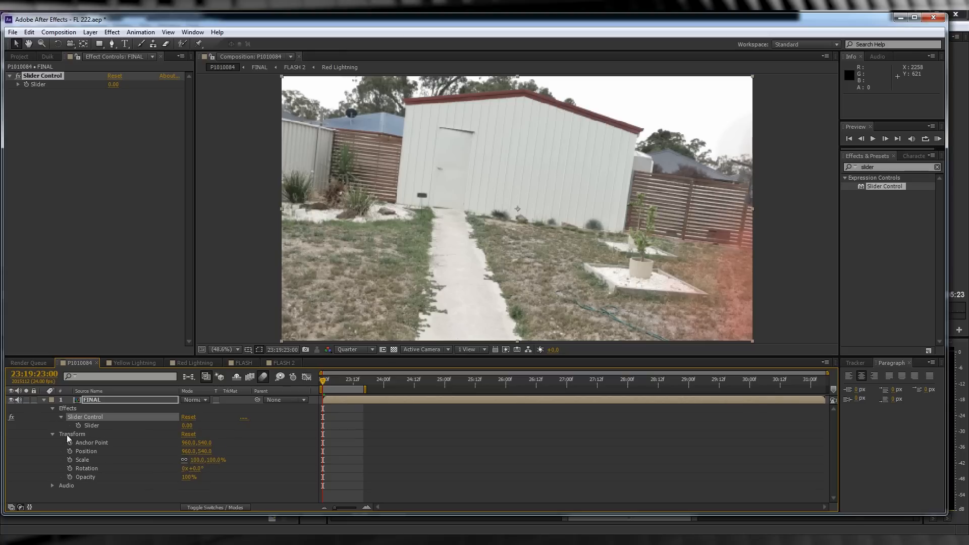
pyautogui.moveTo(70, 452)
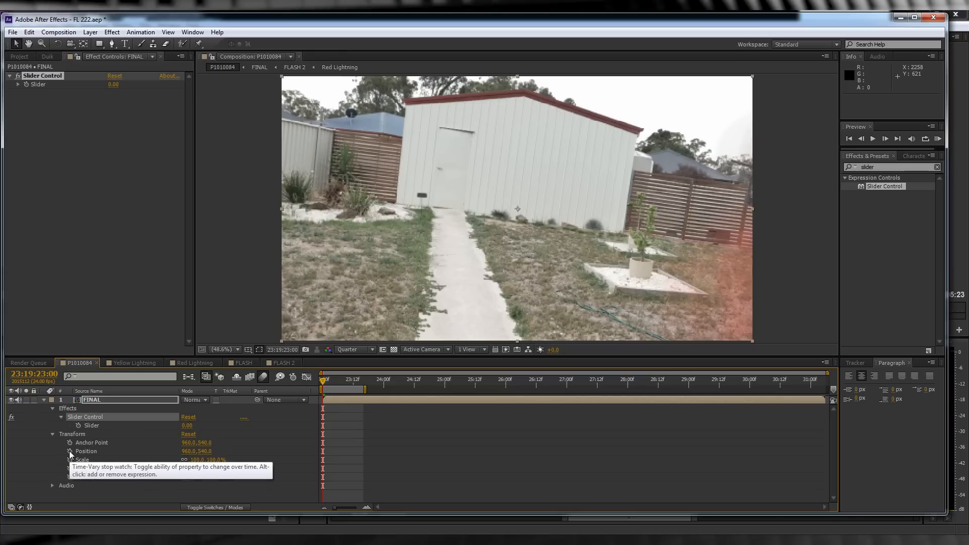
pyautogui.click(69, 452)
pyautogui.write('wiggle (')
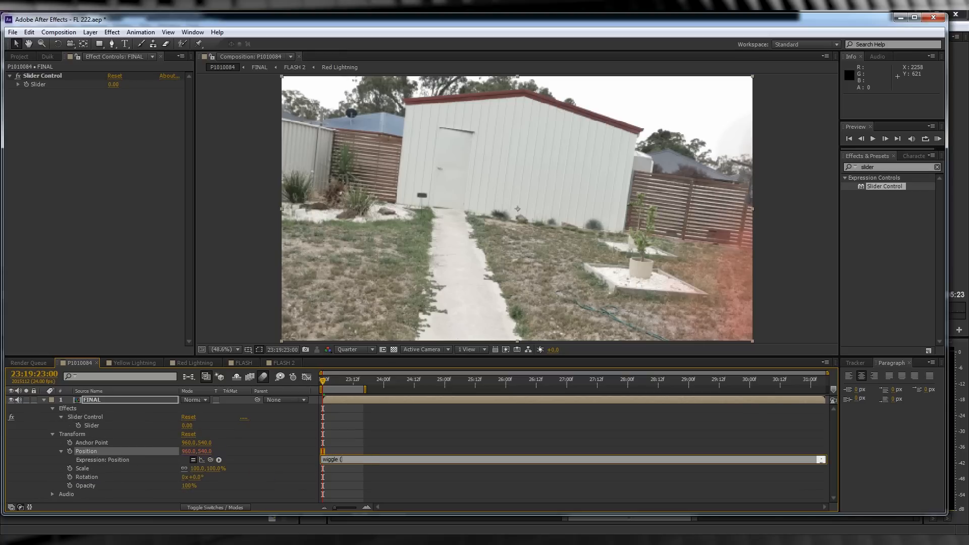
pyautogui.write('10,100')
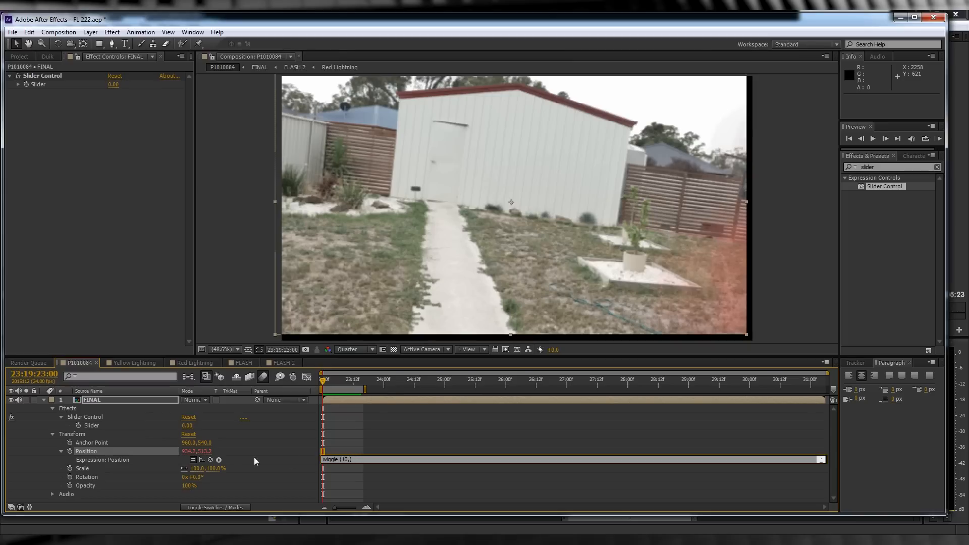
pyautogui.write(',effect("Slider Control")("Slider"))')
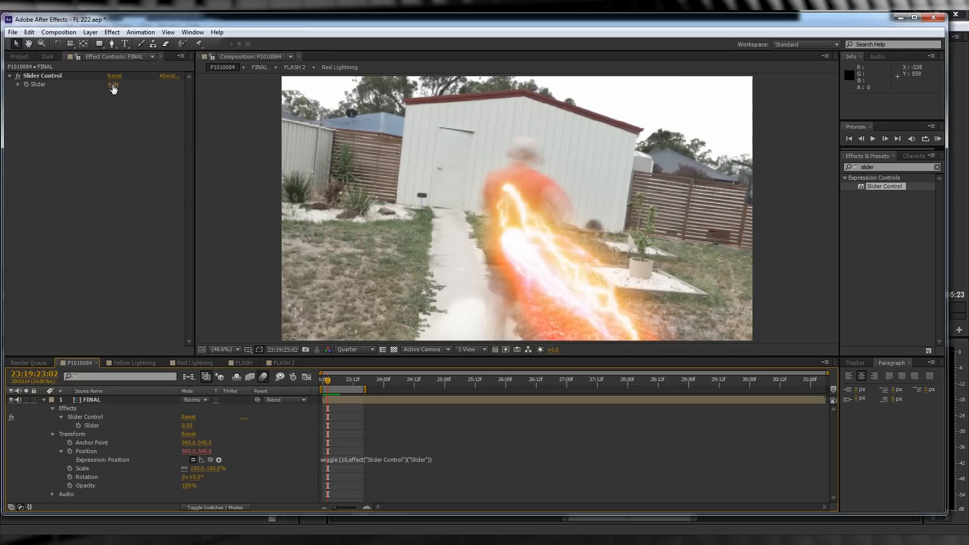
# Keyframe the shake Slider from 0.00 to 17.00 and scale FINAL to about 103%
pyautogui.moveTo(114, 84); pyautogui.dragTo(139, 84)
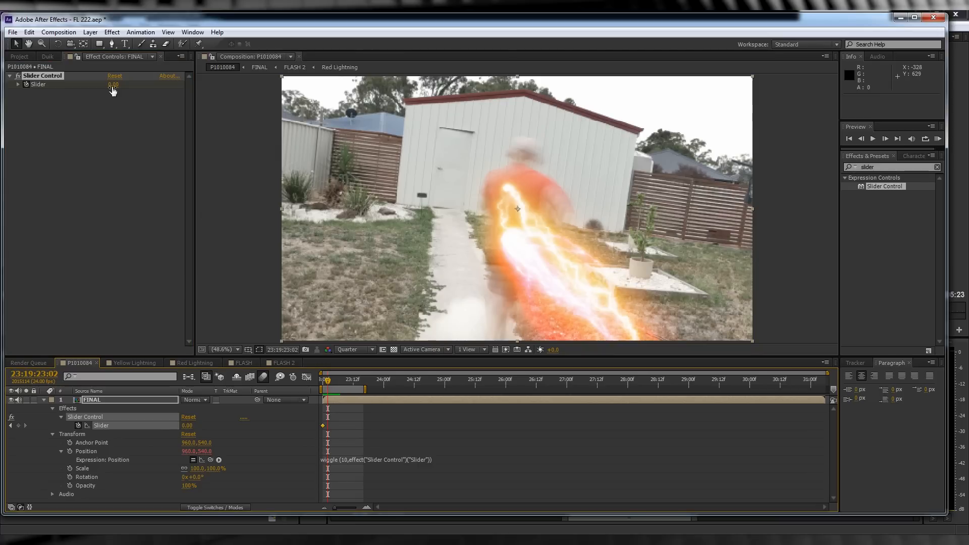
pyautogui.moveTo(114, 84); pyautogui.dragTo(114, 84)
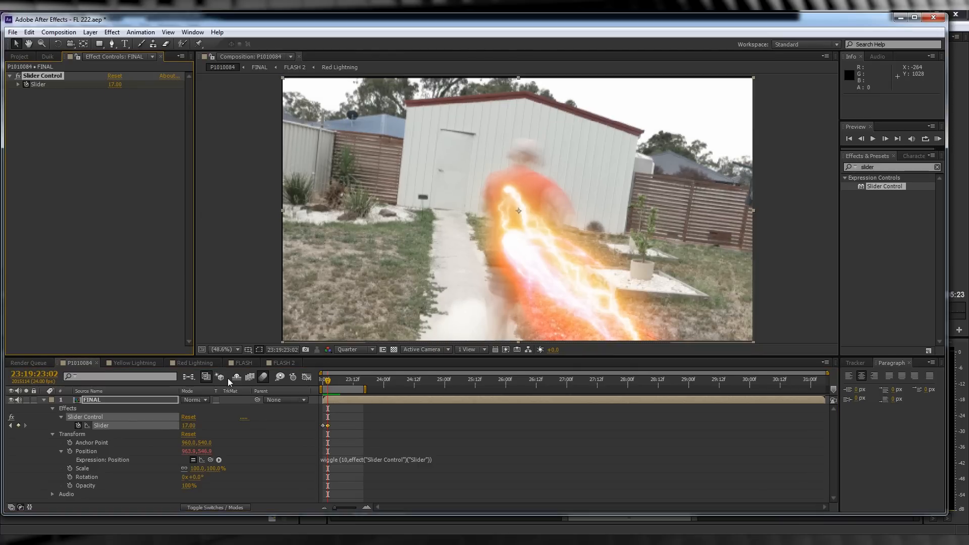
pyautogui.click(340, 380)
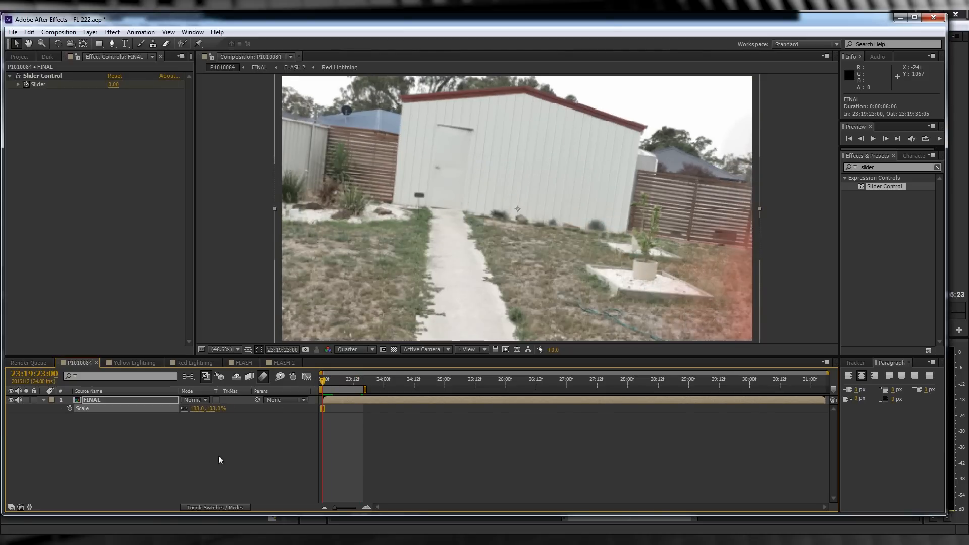
pyautogui.moveTo(182, 419)
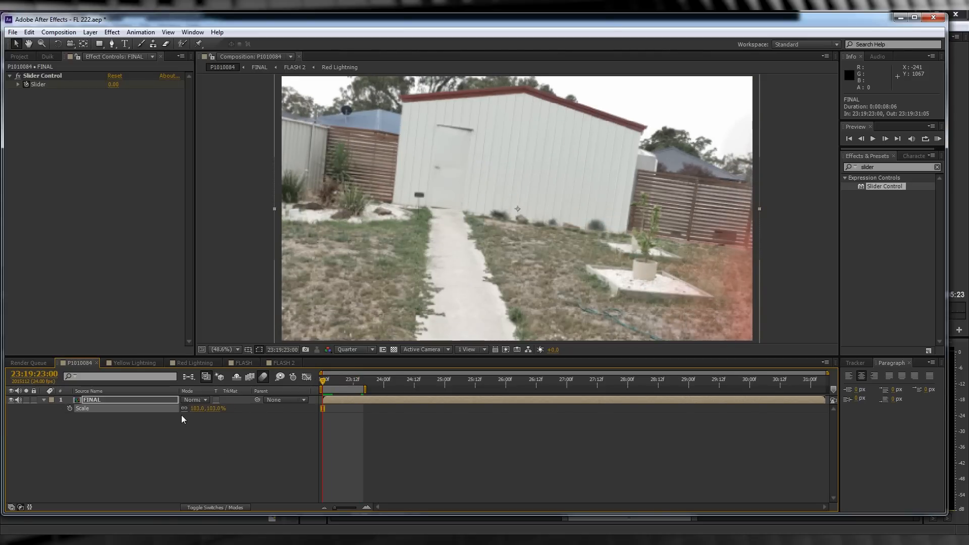